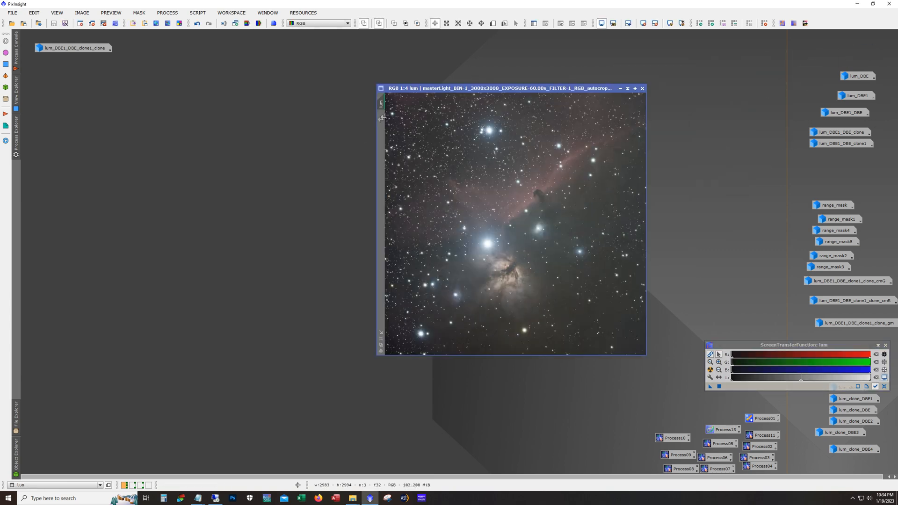
# Move the lum image window left and enlarge it to frame the whole Horsehead and Flame field.
pyautogui.moveTo(513, 89); pyautogui.dragTo(319, 69)
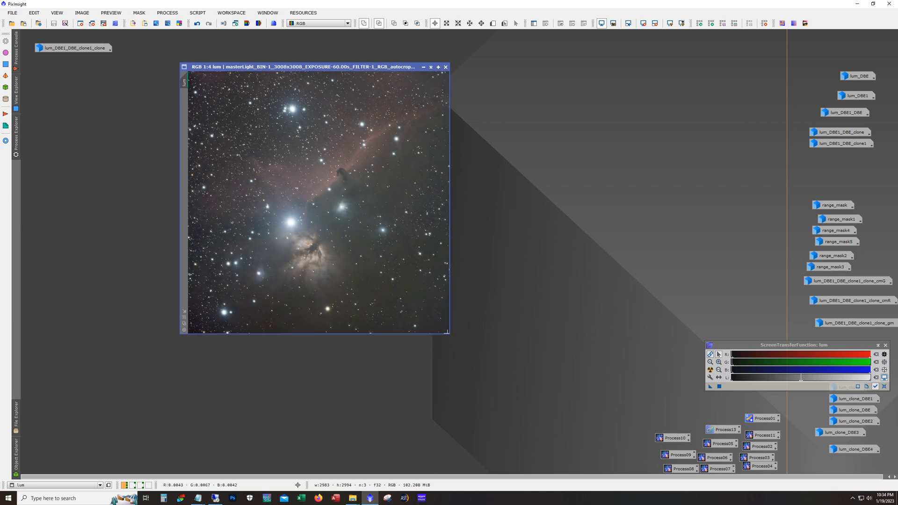
pyautogui.moveTo(450, 332); pyautogui.dragTo(532, 388)
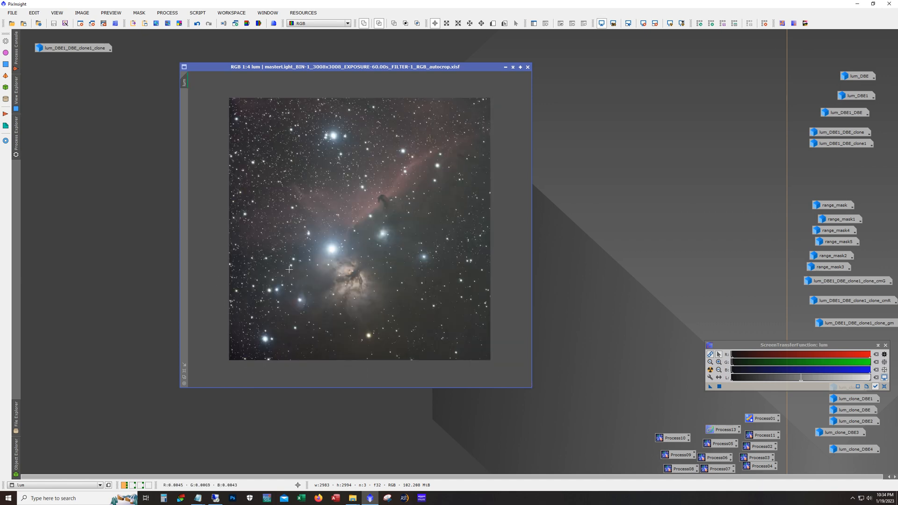
pyautogui.moveTo(344, 67); pyautogui.dragTo(304, 43)
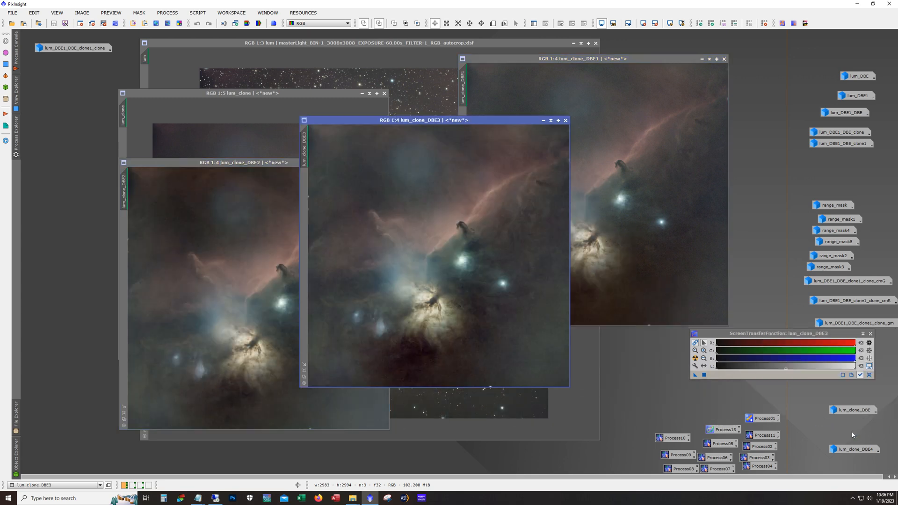
pyautogui.moveTo(441, 364)
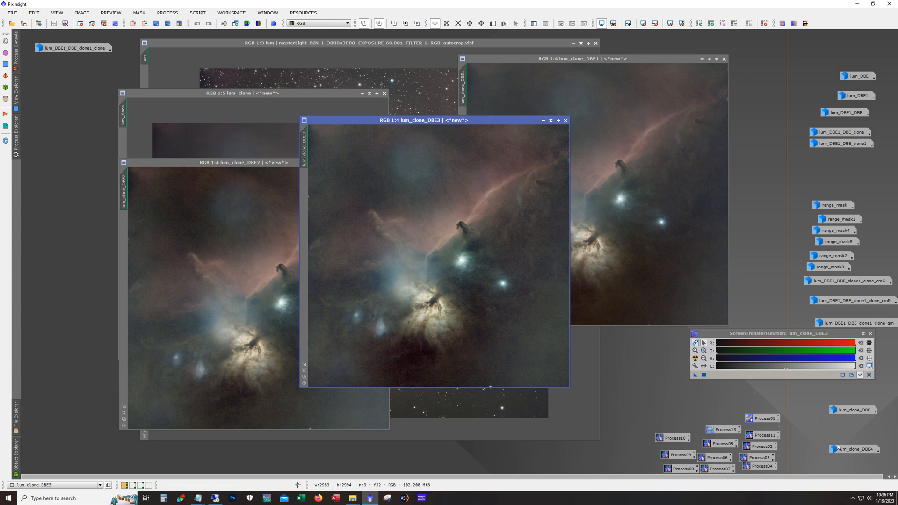
# Bring up the lum_clone_DBE4 version for comparison.
pyautogui.click(836, 450)
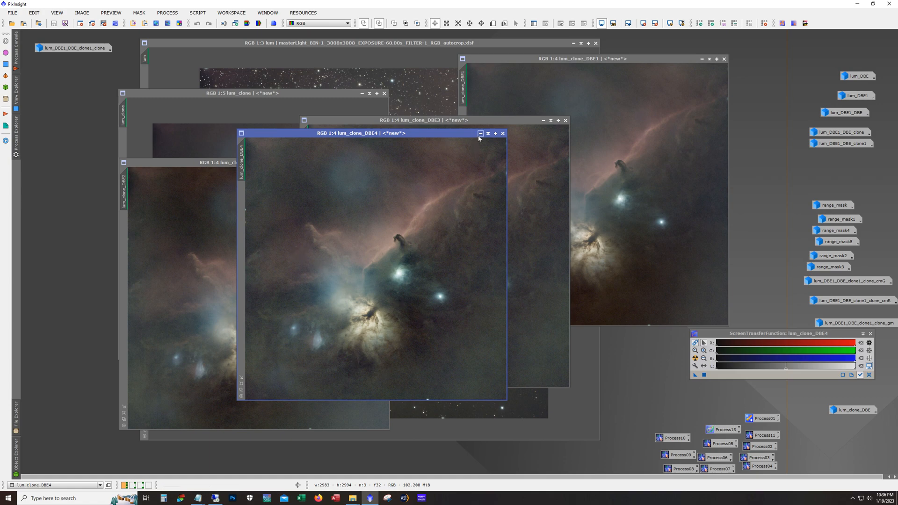
pyautogui.moveTo(472, 136)
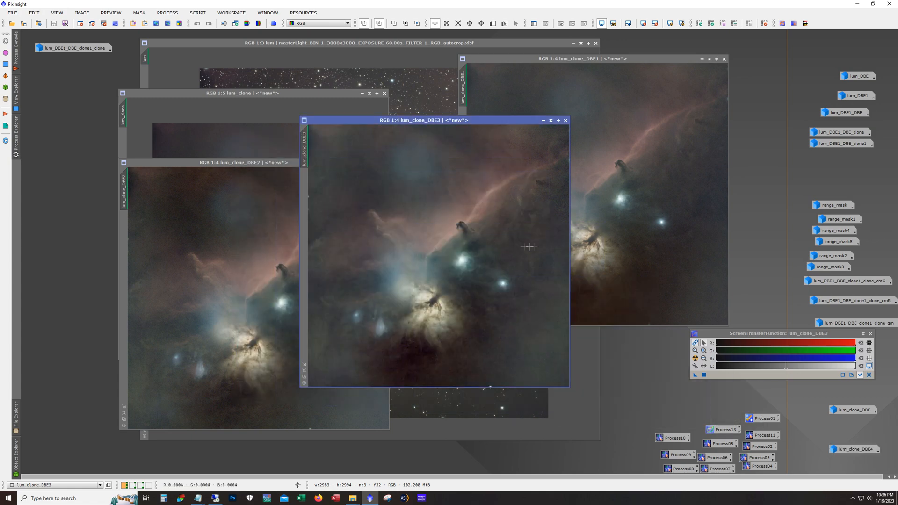
pyautogui.moveTo(532, 177)
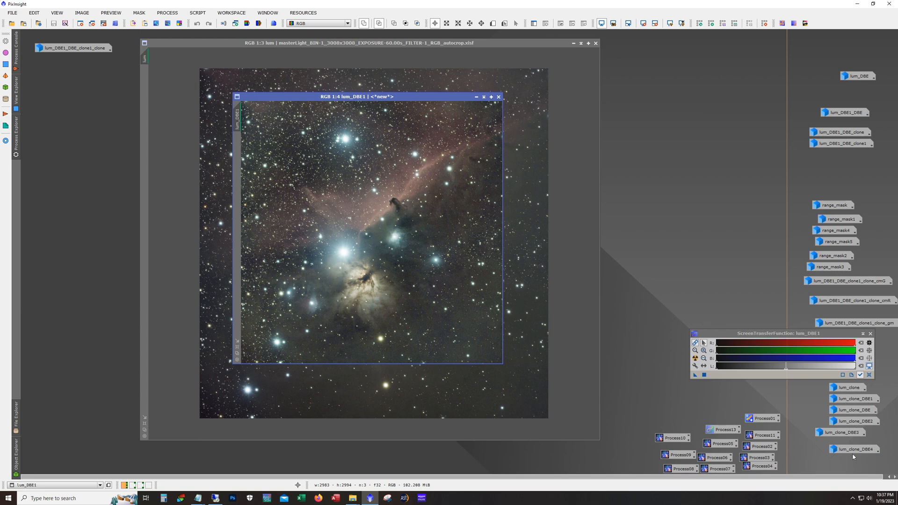
pyautogui.moveTo(384, 296)
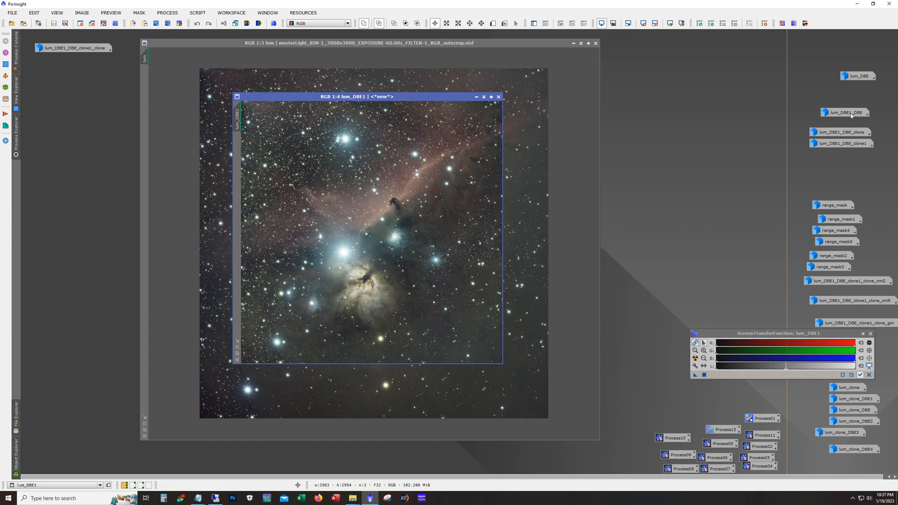
pyautogui.moveTo(568, 147)
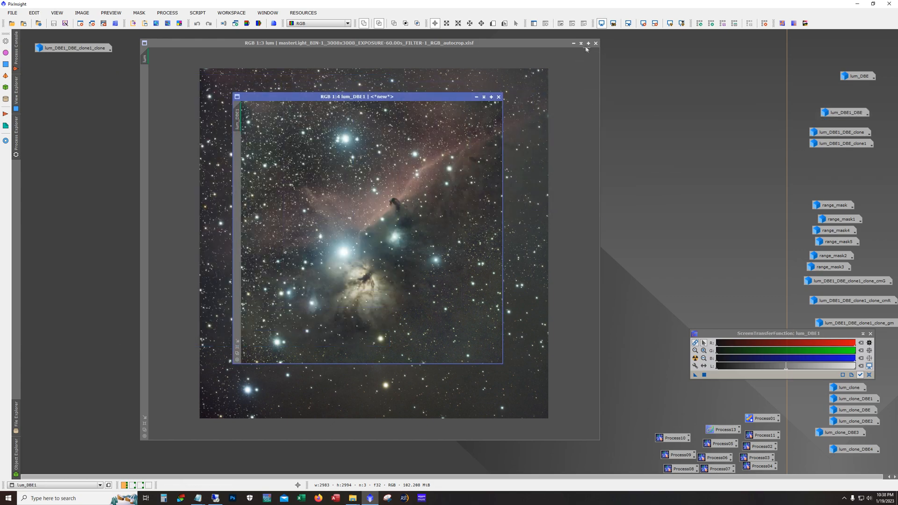
# Iconize the original lum image, then try an ImageSolver online coordinate search and cancel.
pyautogui.click(595, 43)
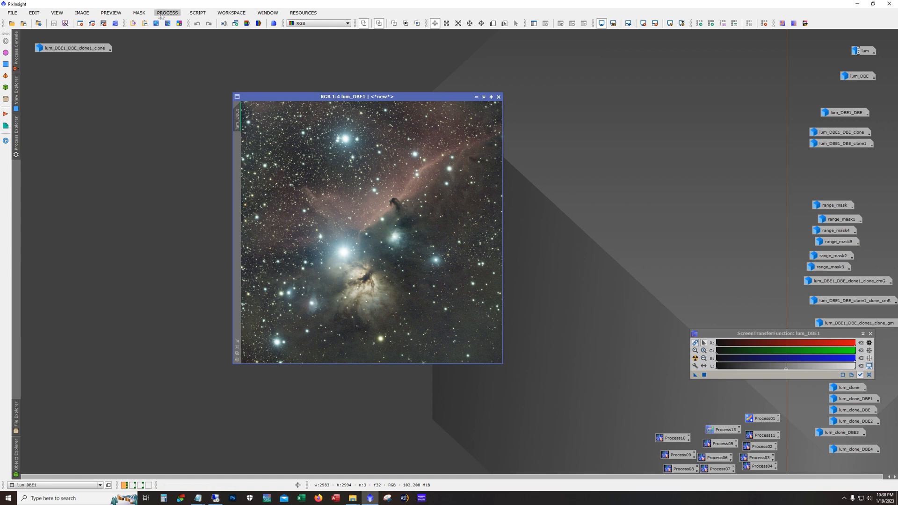
pyautogui.click(173, 13)
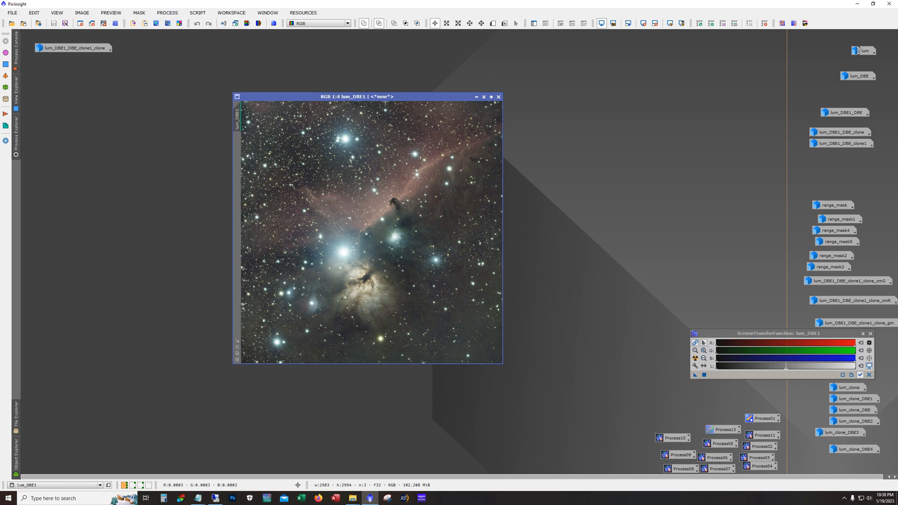
pyautogui.click(167, 13)
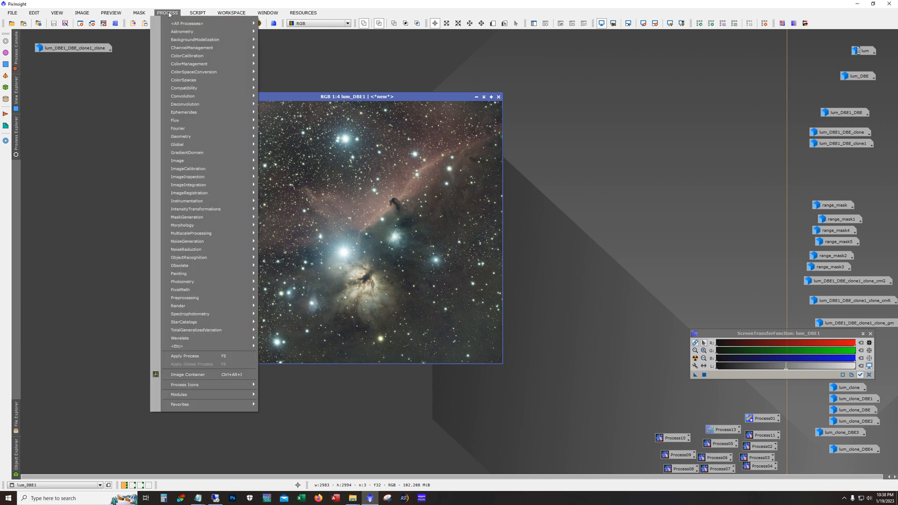
pyautogui.click(199, 12)
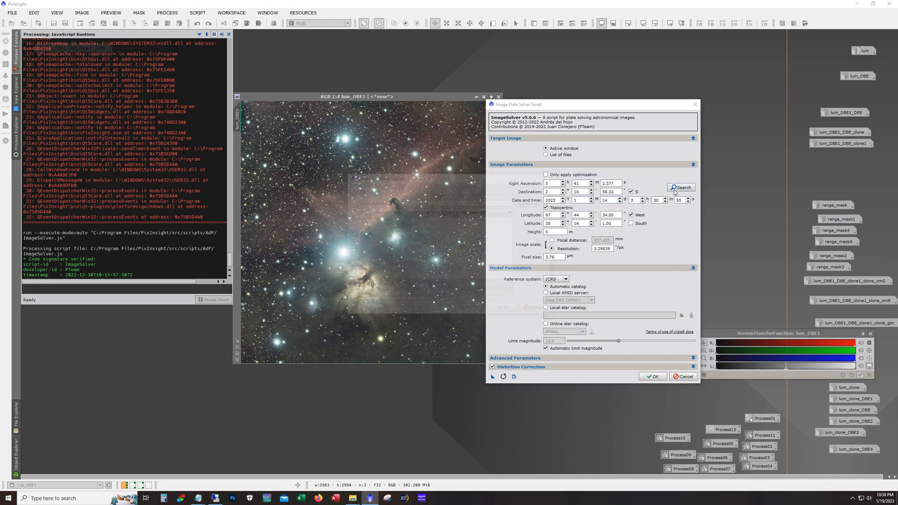
pyautogui.click(681, 187)
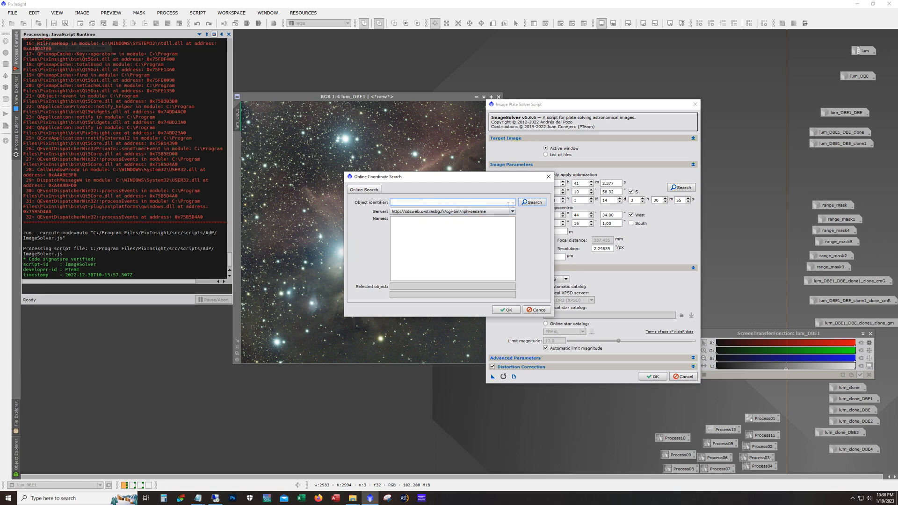
pyautogui.click(536, 309)
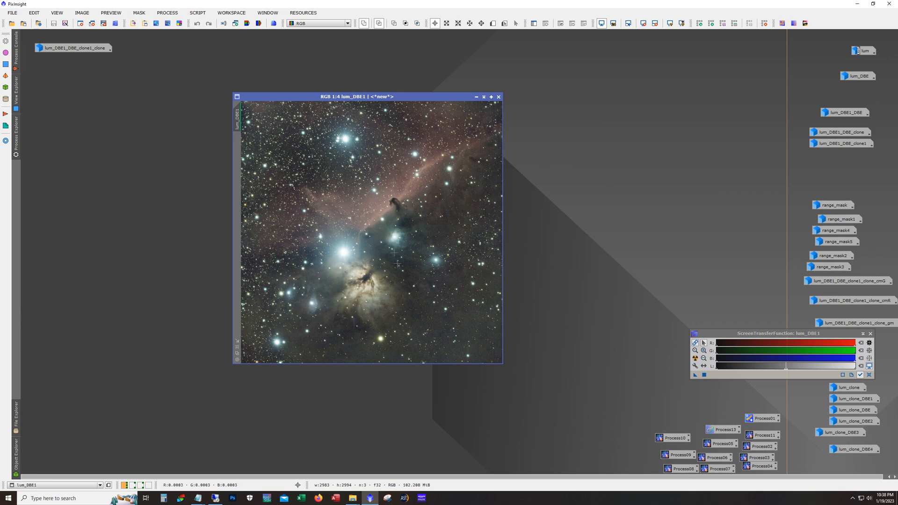
pyautogui.moveTo(399, 240)
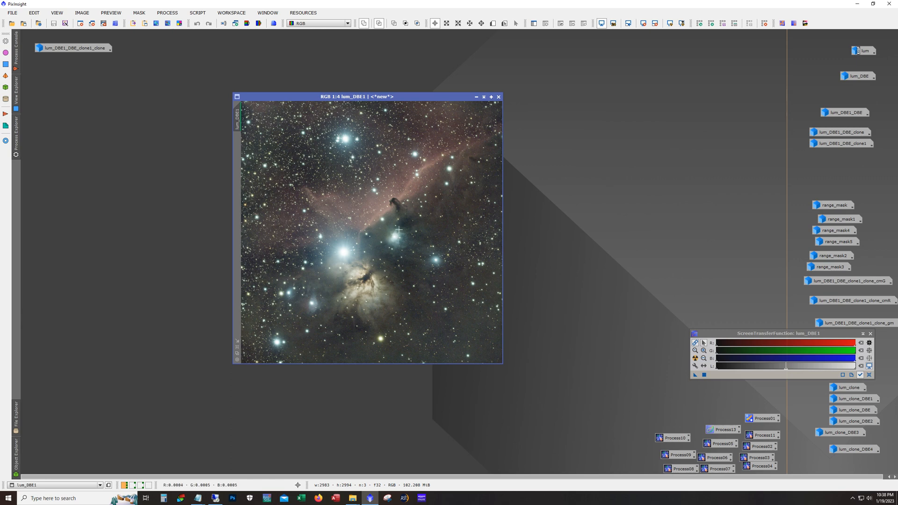
# Open SpectrophotometricColorCalibration and choose a star spectrum as the white reference.
pyautogui.click(173, 12)
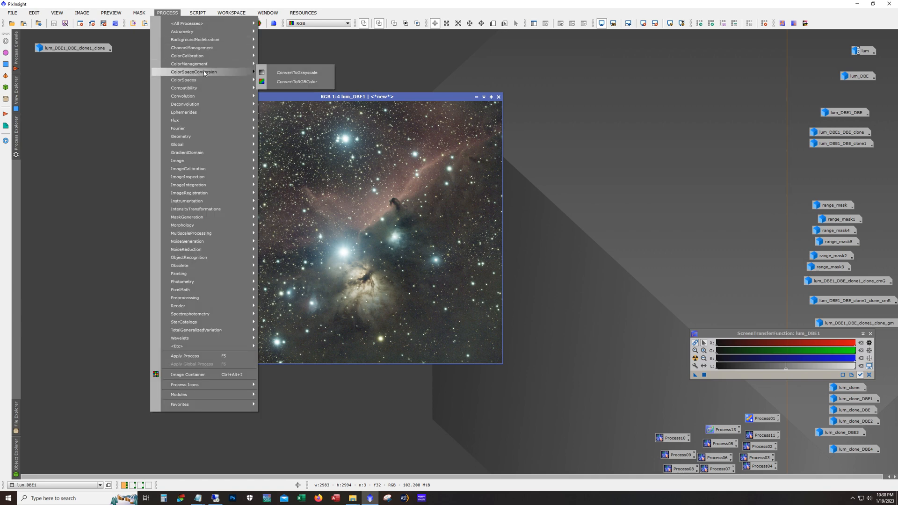
pyautogui.moveTo(187, 55)
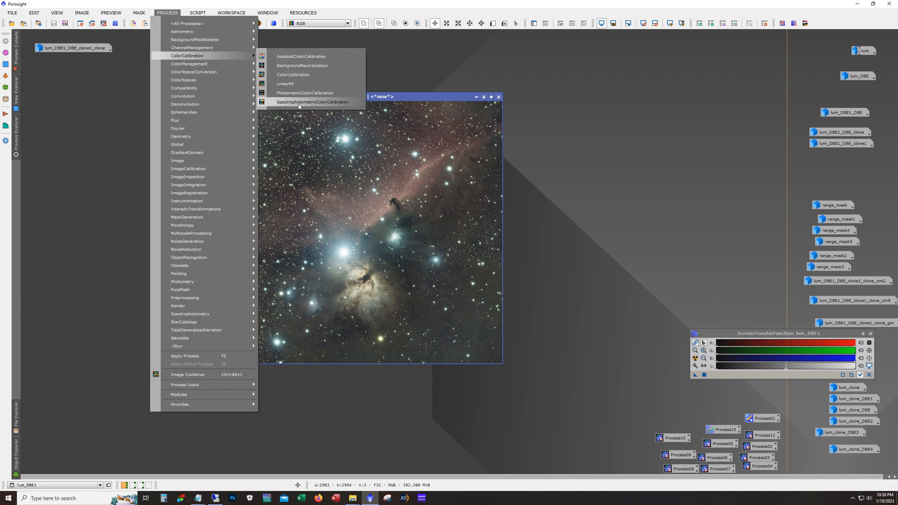
pyautogui.click(308, 102)
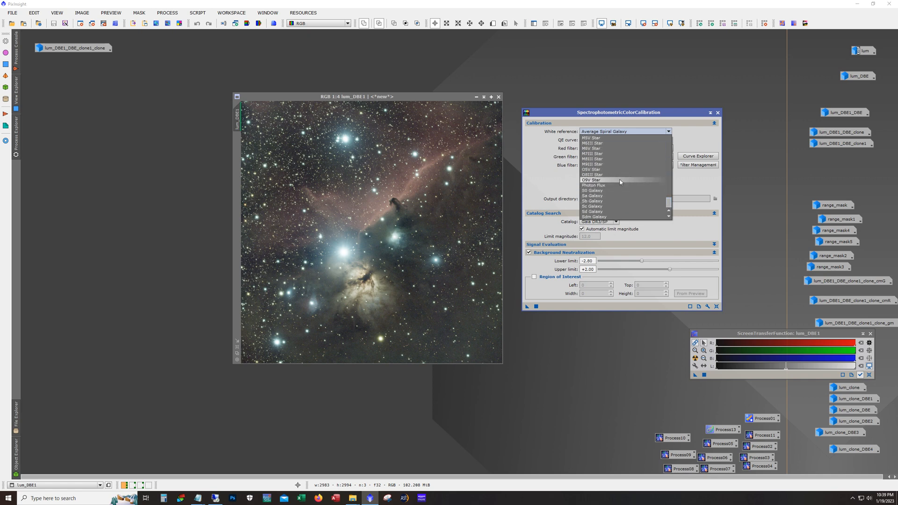
pyautogui.click(590, 180)
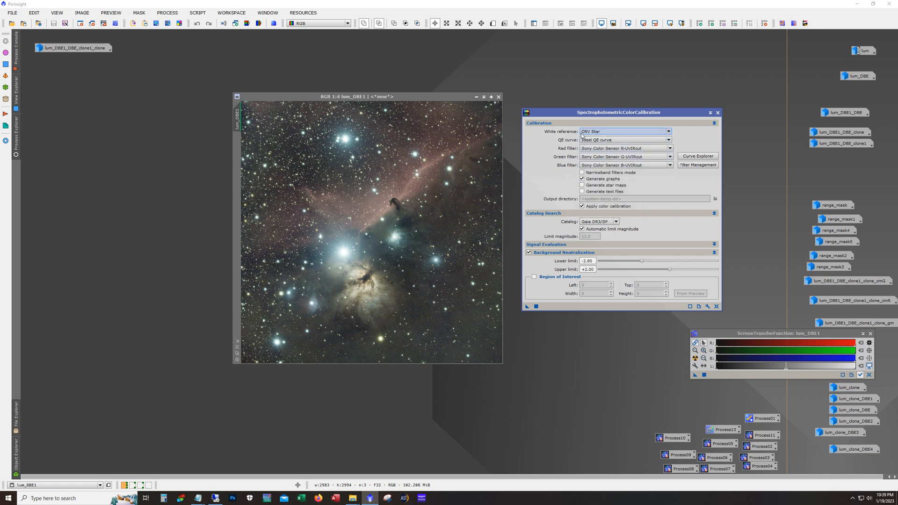
pyautogui.moveTo(416, 243)
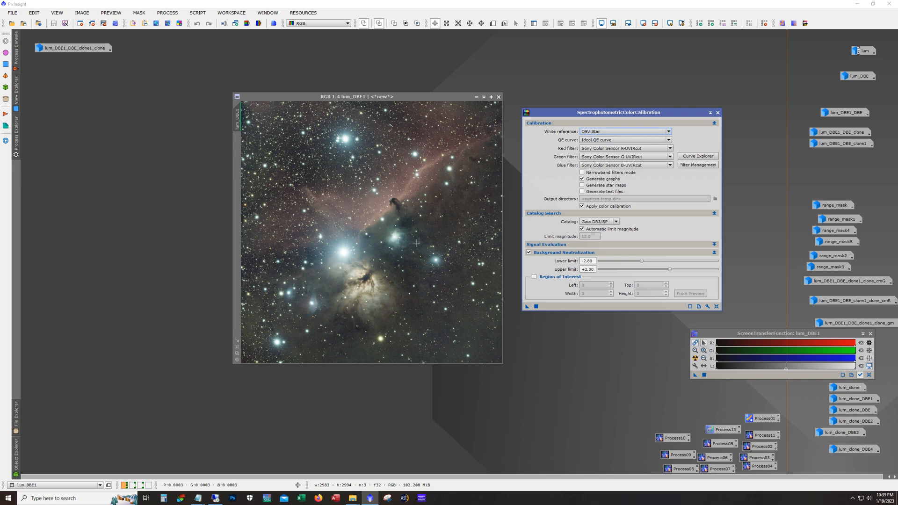
pyautogui.moveTo(338, 260)
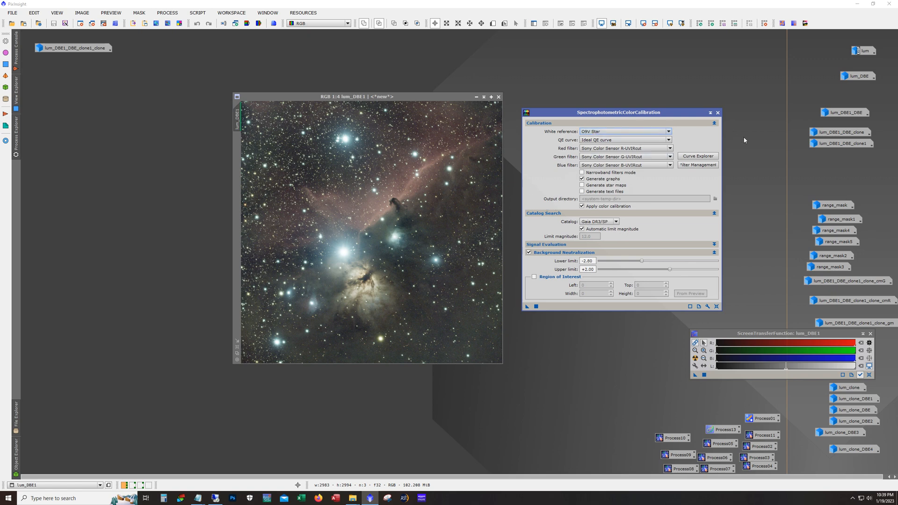
pyautogui.click(718, 112)
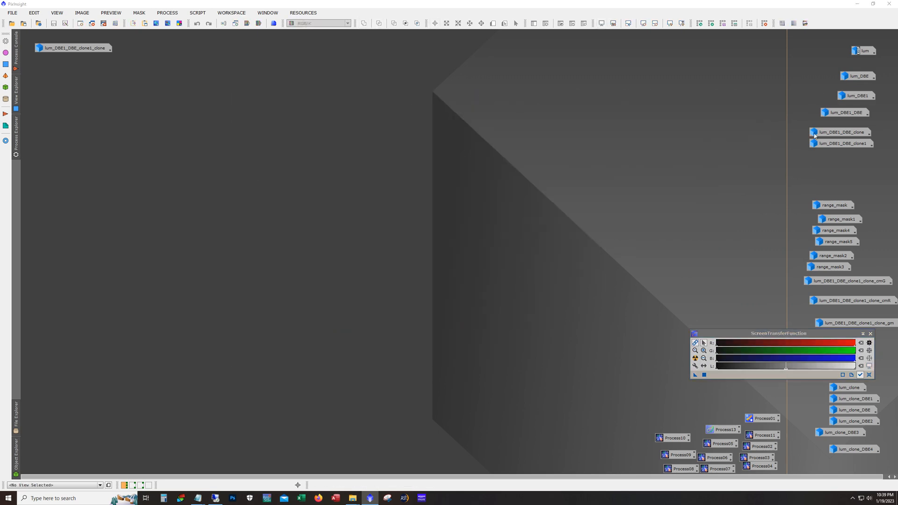
pyautogui.doubleClick(815, 131)
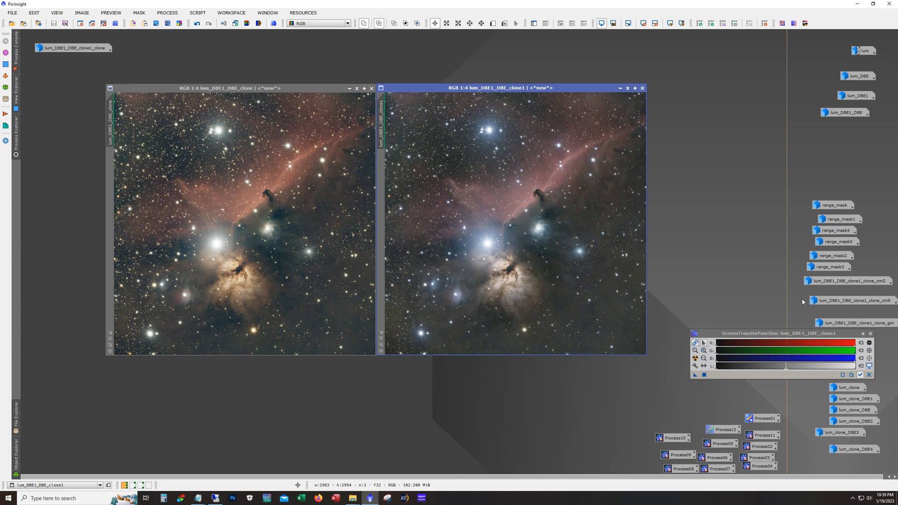
pyautogui.moveTo(250, 205)
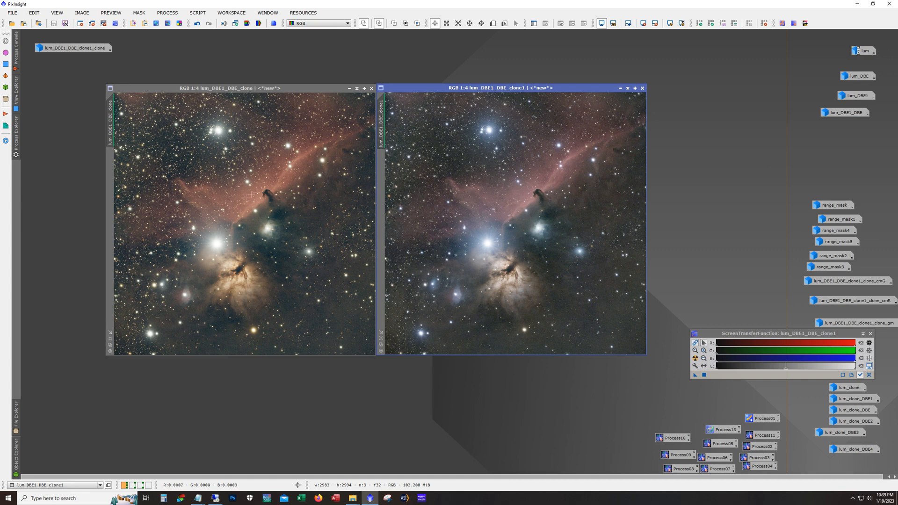
pyautogui.moveTo(212, 149)
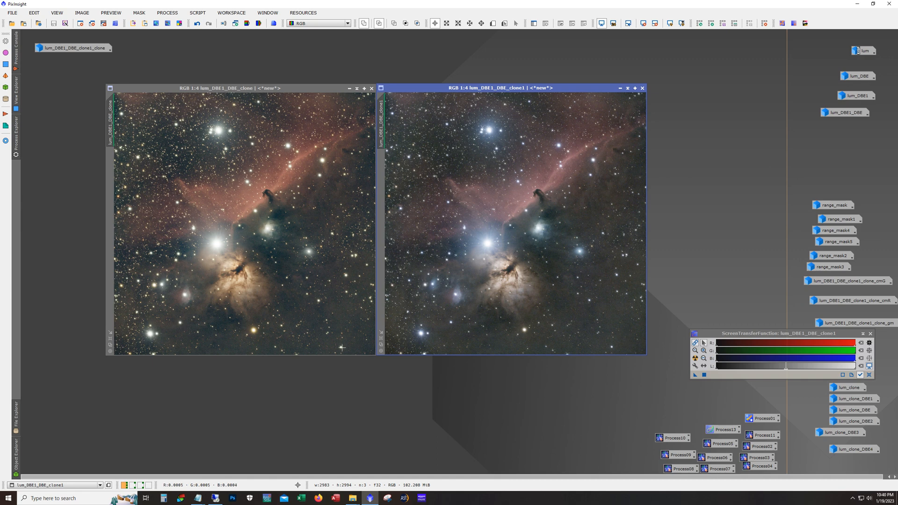
pyautogui.moveTo(303, 353)
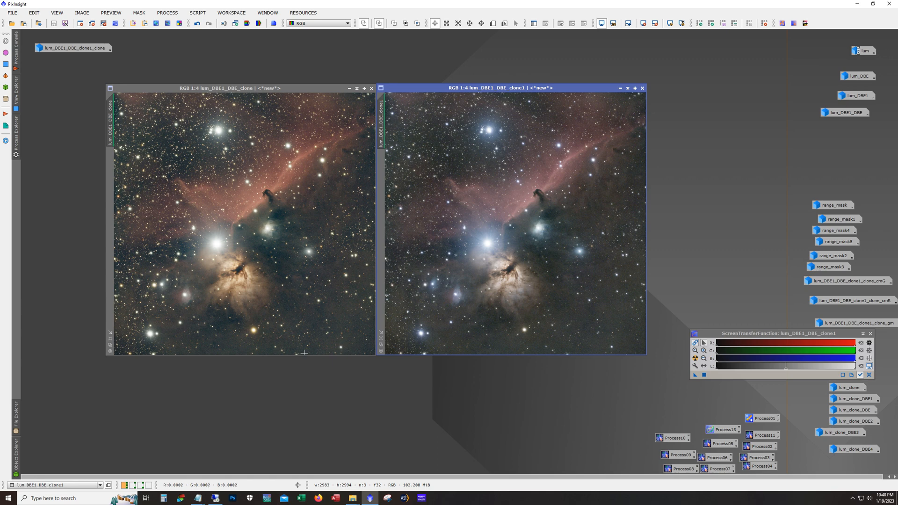
pyautogui.moveTo(235, 143)
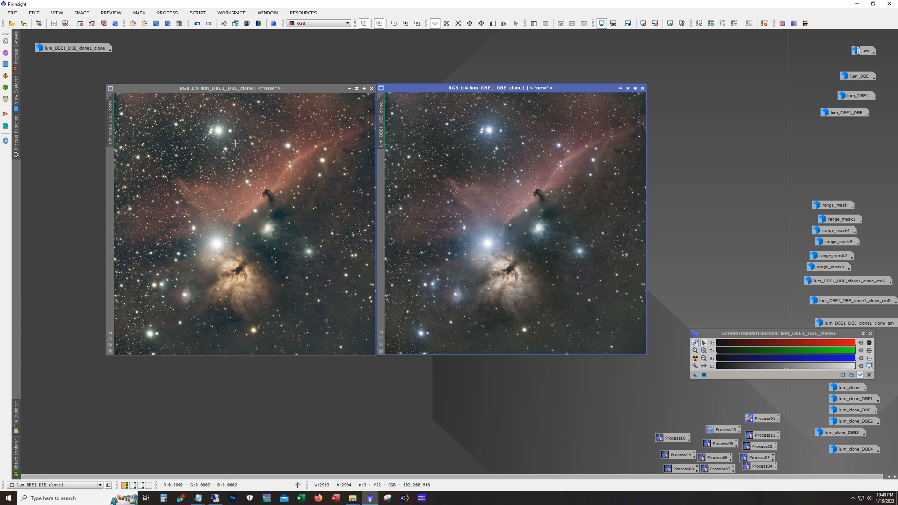
pyautogui.moveTo(243, 163)
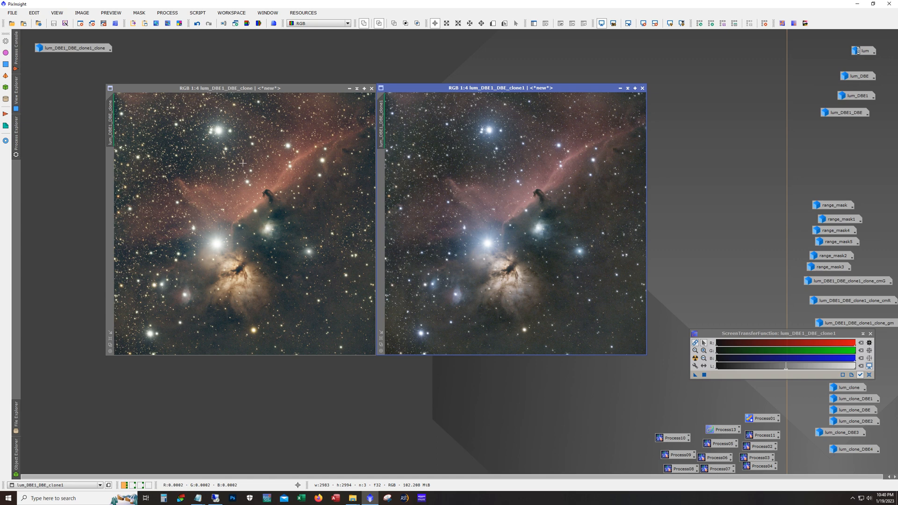
pyautogui.moveTo(633, 360)
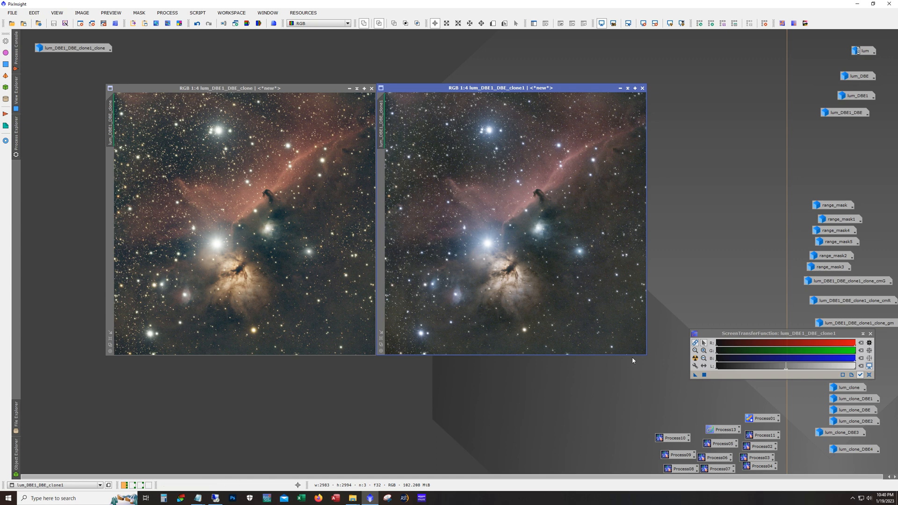
pyautogui.moveTo(544, 219)
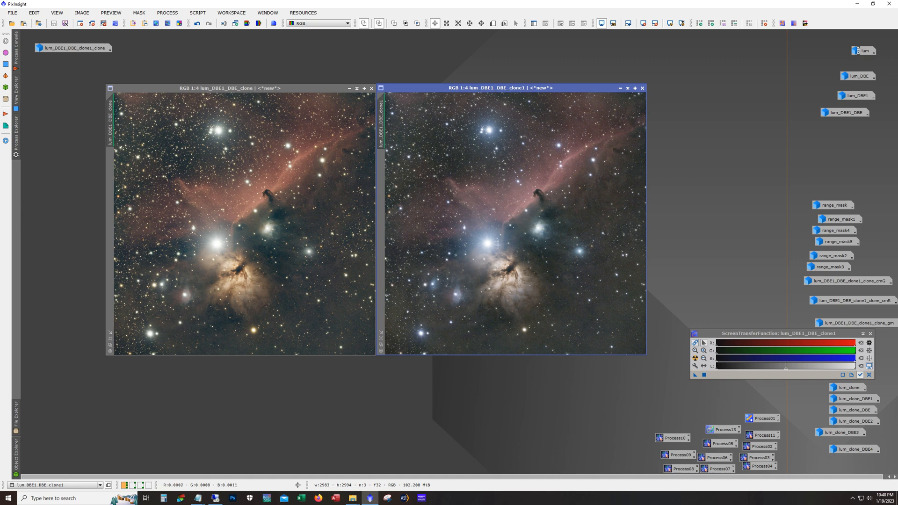
pyautogui.moveTo(174, 256)
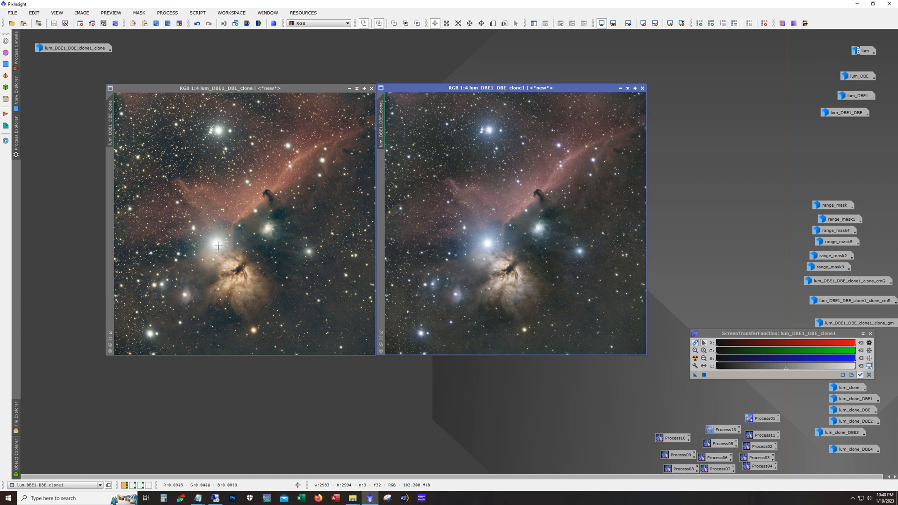
pyautogui.moveTo(308, 308)
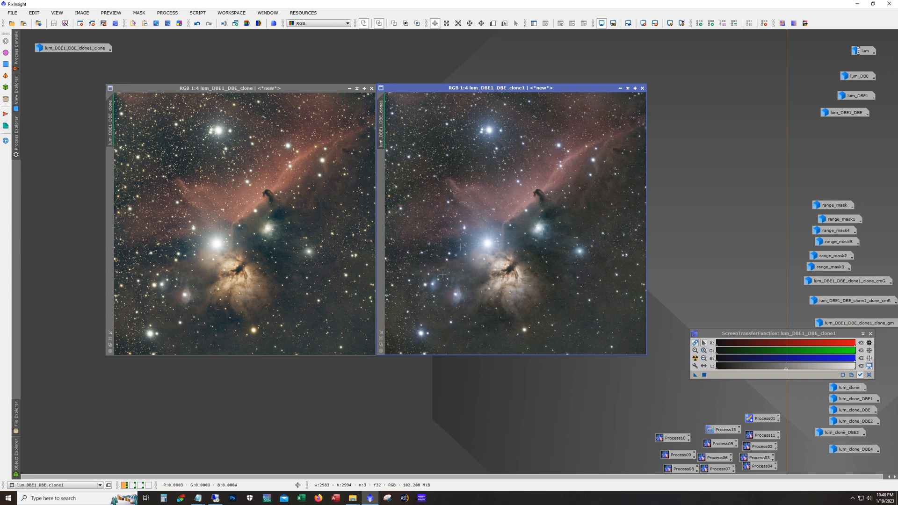
pyautogui.moveTo(413, 310)
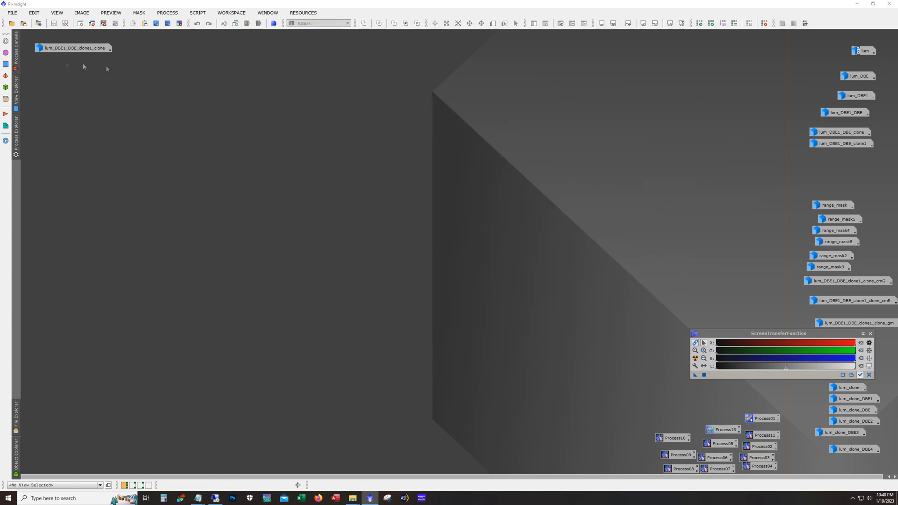
# Open lum_DBE1_DBE_clone1_clone, reposition and enlarge its view, and undo to the starless version.
pyautogui.doubleClick(73, 47)
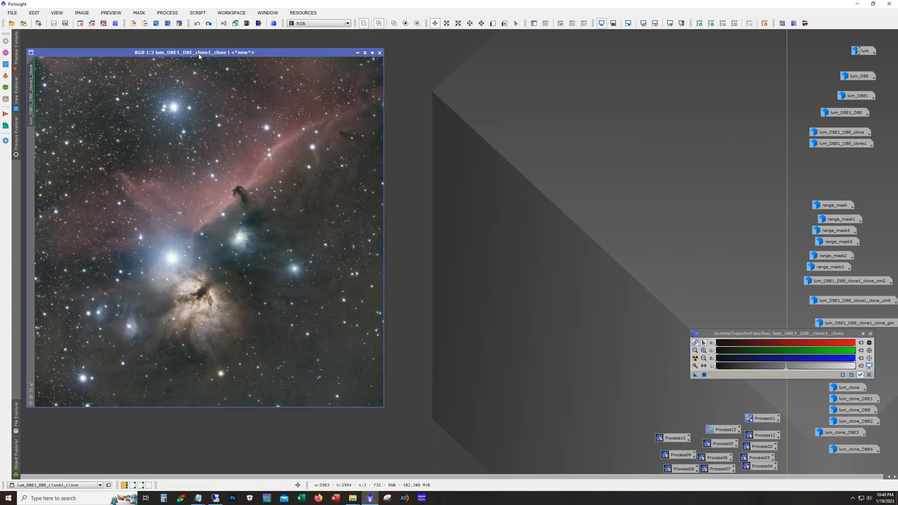
pyautogui.moveTo(206, 52); pyautogui.dragTo(290, 41)
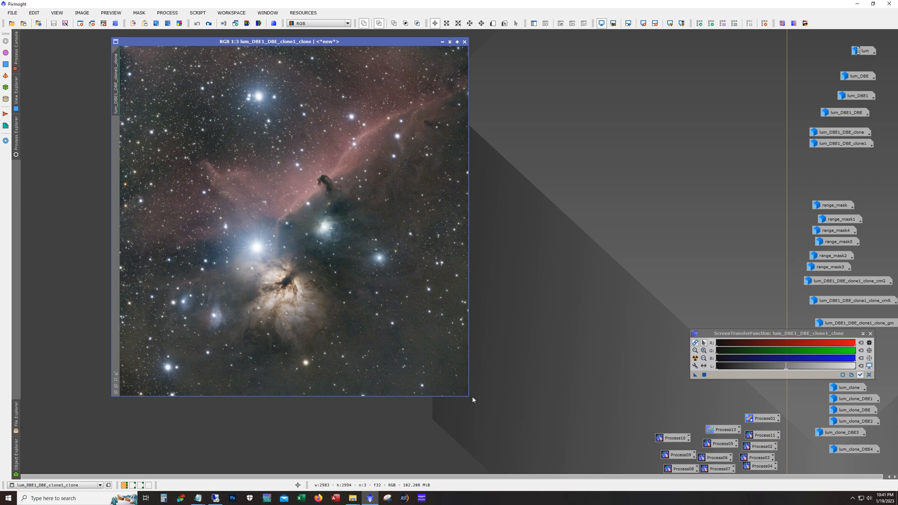
pyautogui.moveTo(469, 396); pyautogui.dragTo(574, 448)
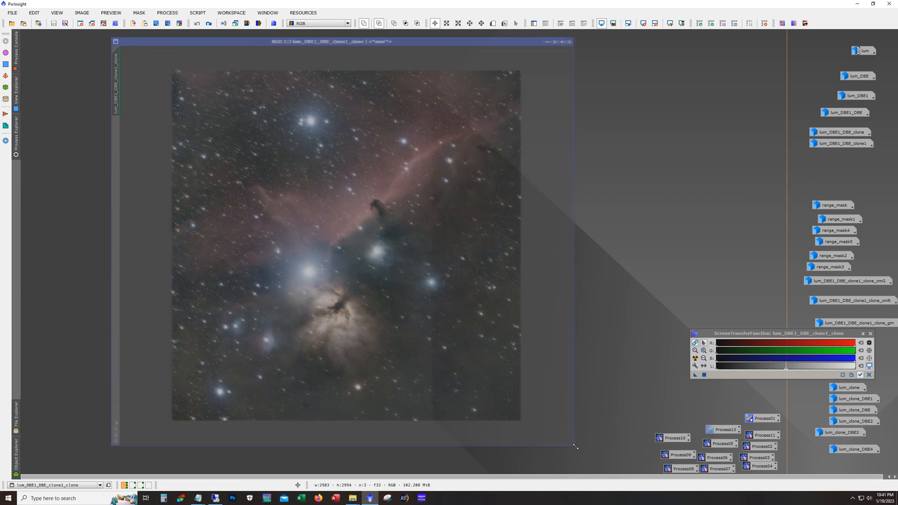
pyautogui.click(209, 24)
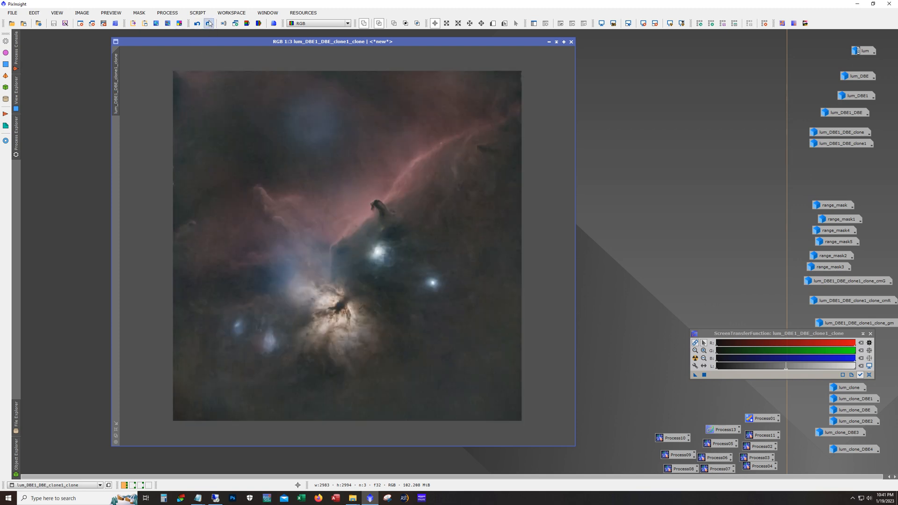
pyautogui.click(197, 13)
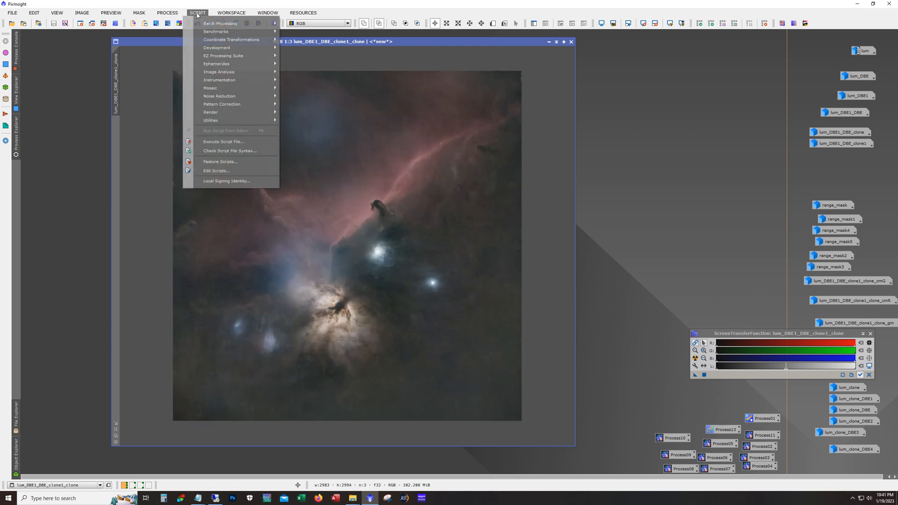
pyautogui.moveTo(223, 55)
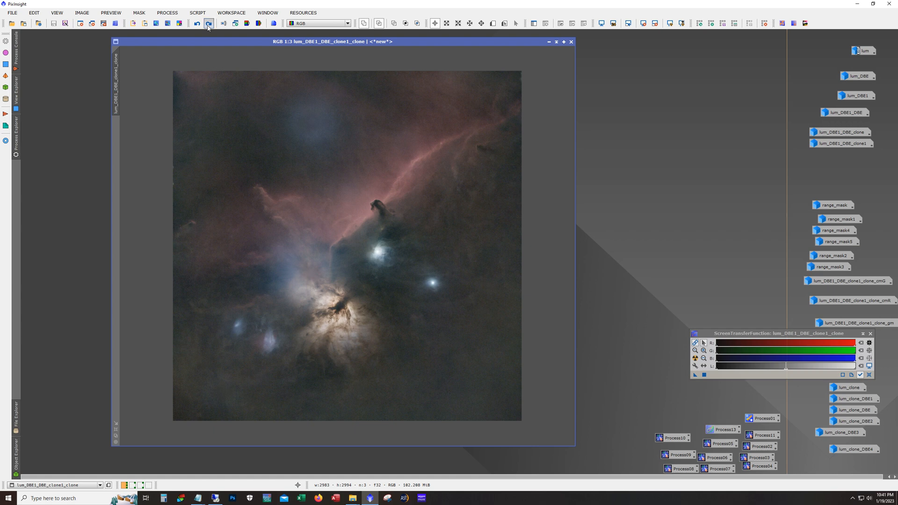
pyautogui.moveTo(463, 297)
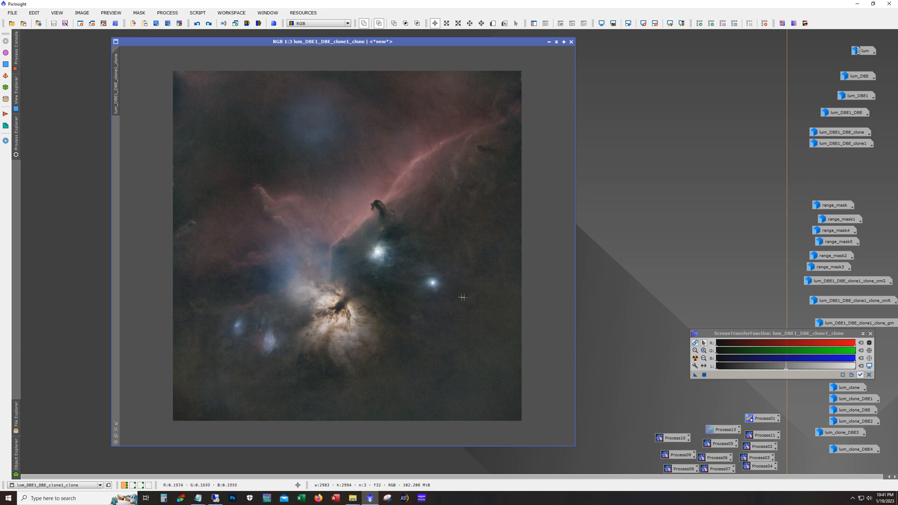
pyautogui.moveTo(454, 316)
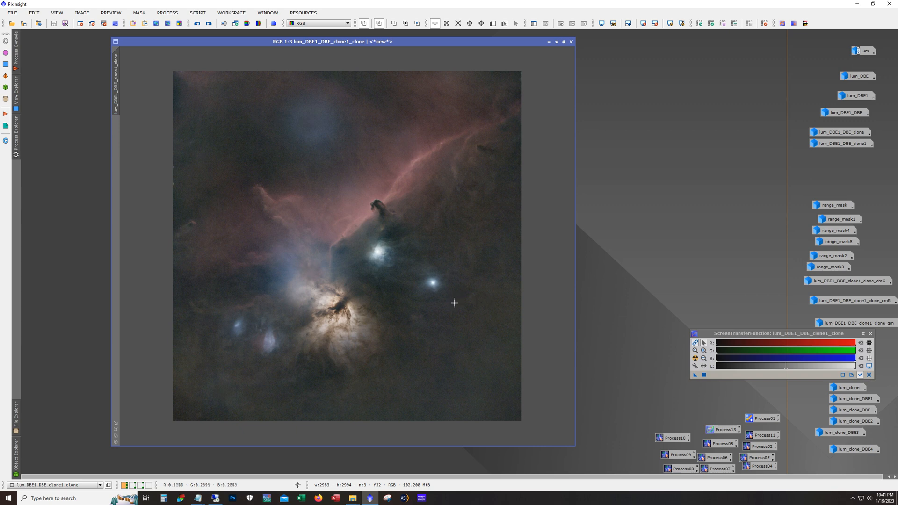
pyautogui.moveTo(477, 304)
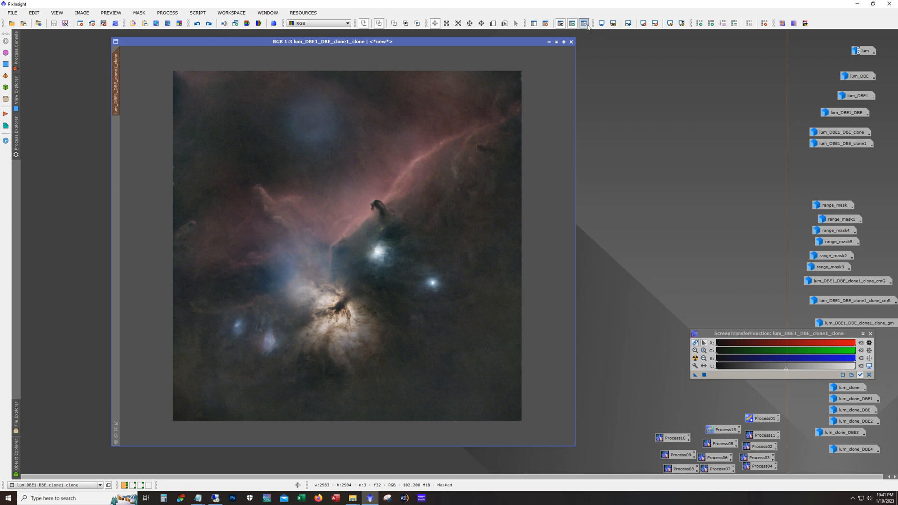
# Toggle the mask overlay off and back on around defining Preview01 over the Horsehead.
pyautogui.click(584, 22)
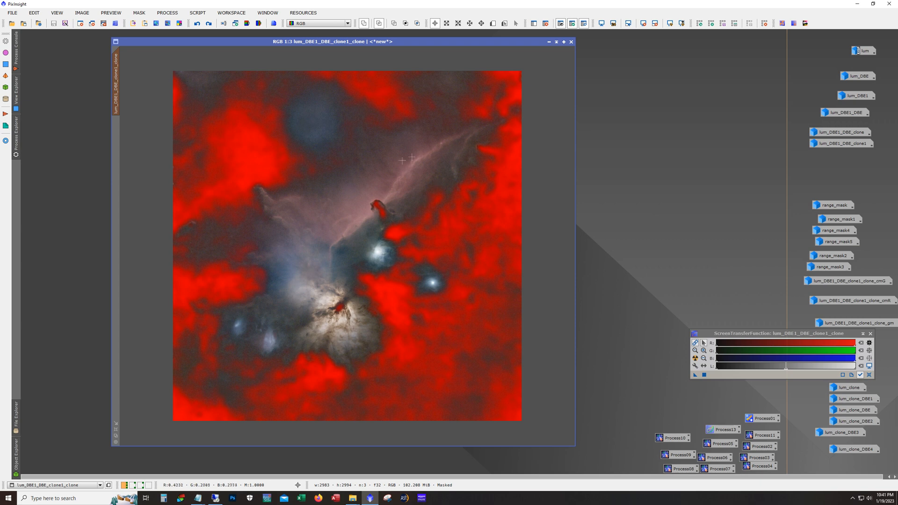
pyautogui.moveTo(466, 180)
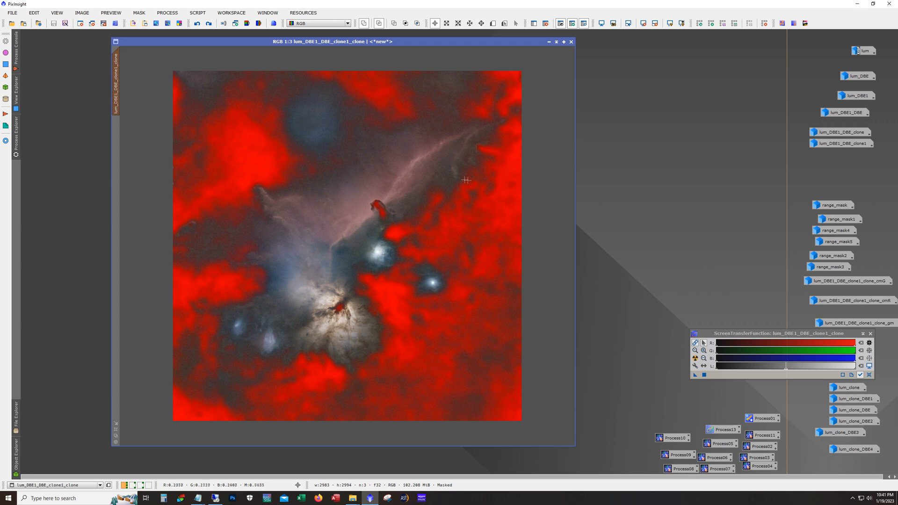
pyautogui.moveTo(407, 161)
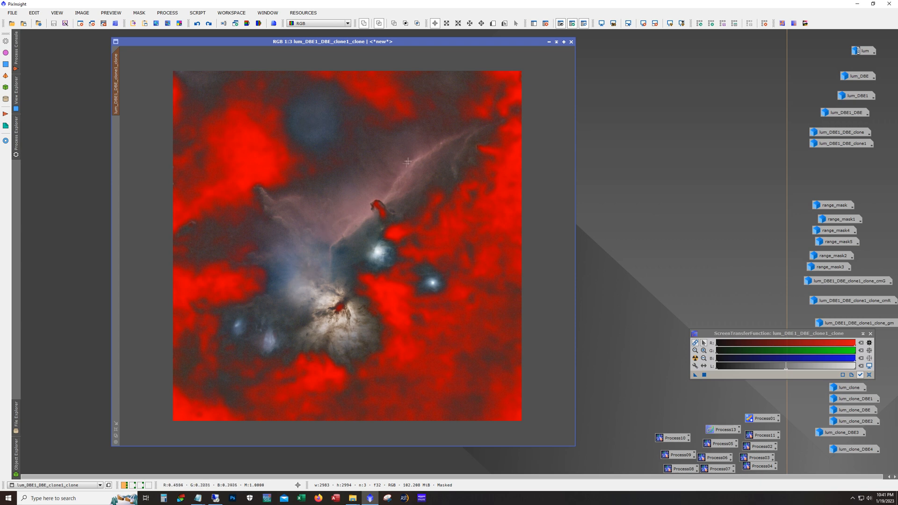
pyautogui.moveTo(511, 230)
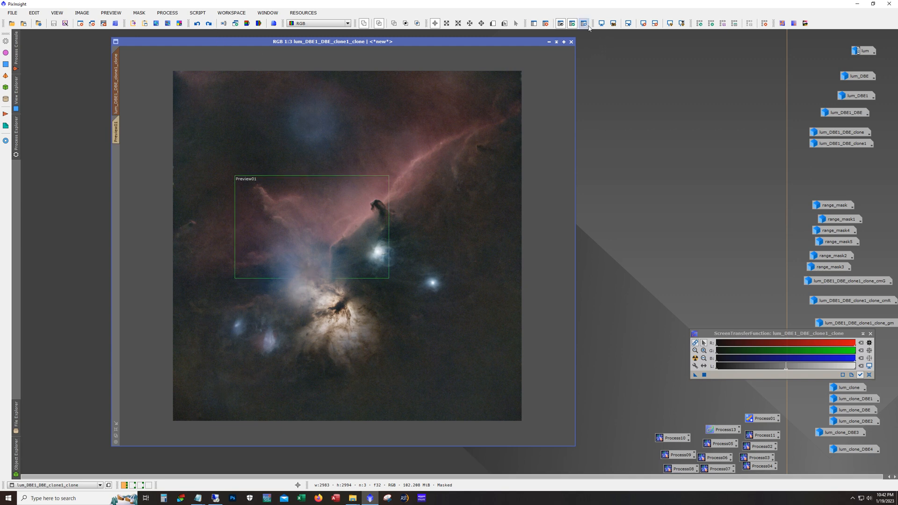
pyautogui.click(584, 23)
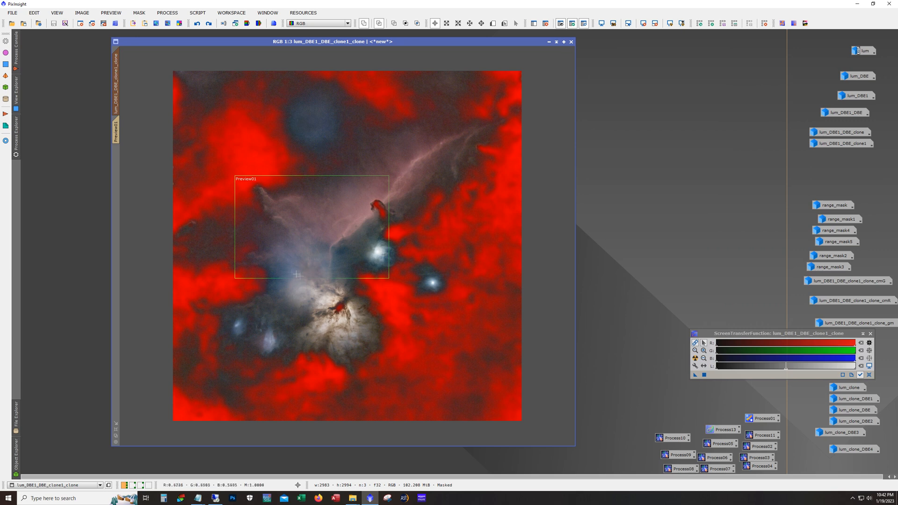
pyautogui.moveTo(276, 227)
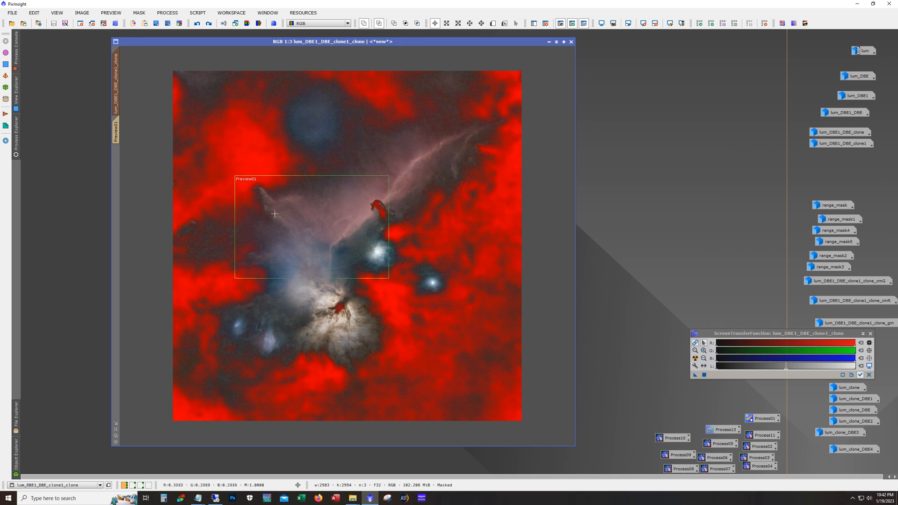
pyautogui.moveTo(289, 239)
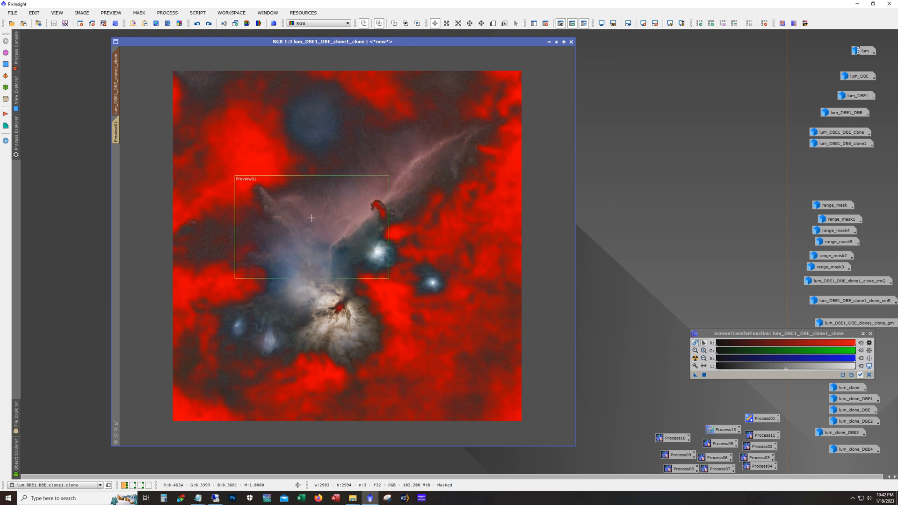
pyautogui.moveTo(265, 232)
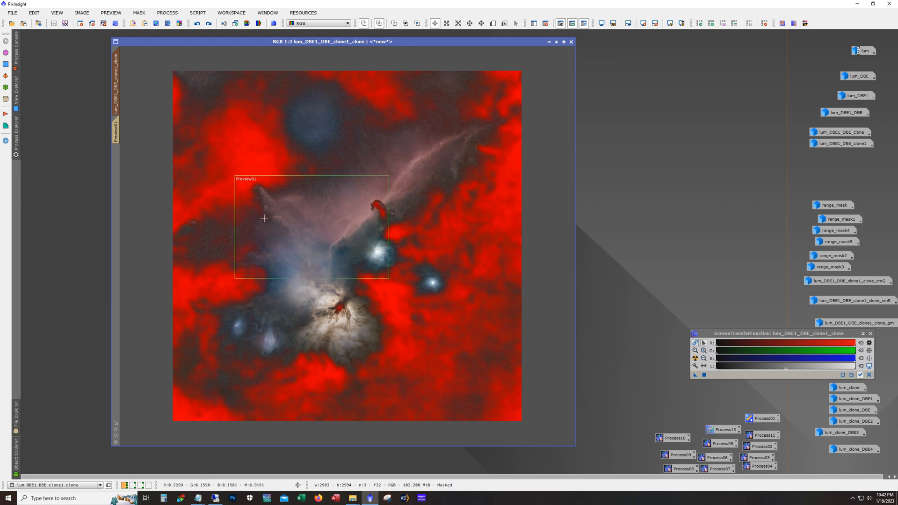
pyautogui.moveTo(255, 231)
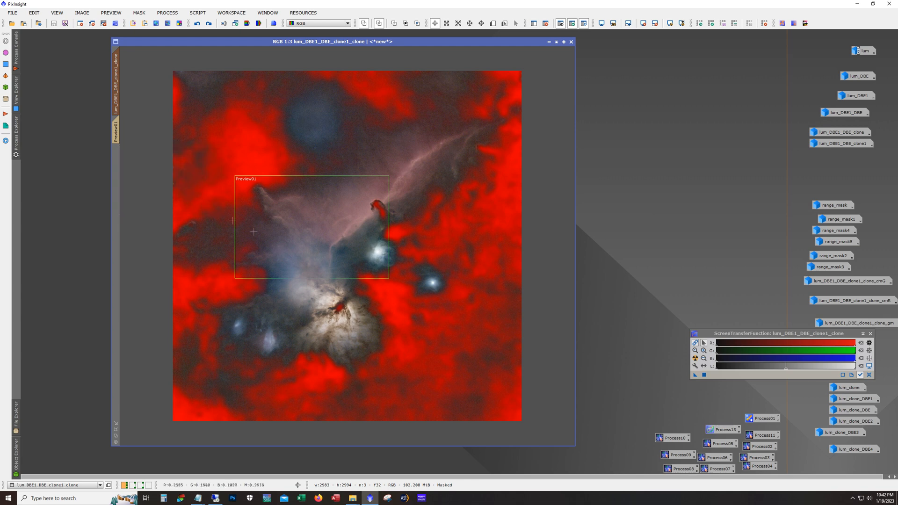
pyautogui.moveTo(279, 239)
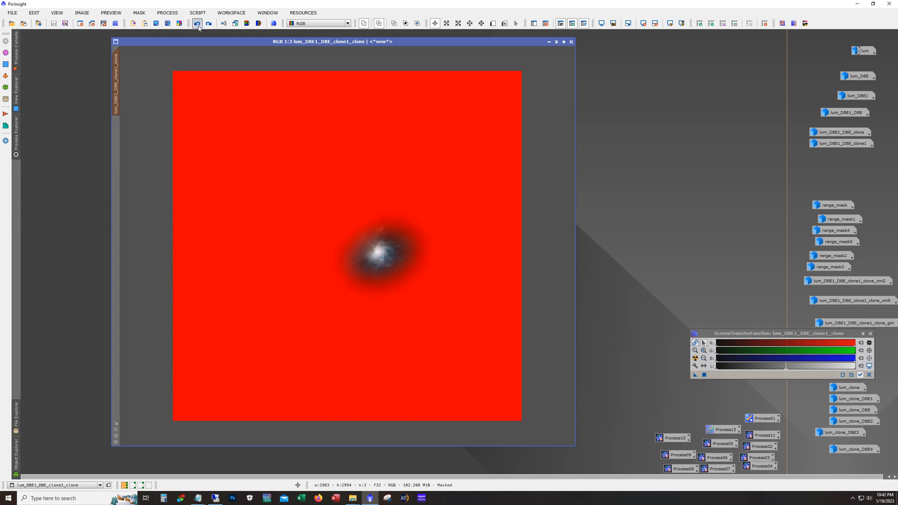
# Undo the last change to the masked Horsehead image.
pyautogui.click(197, 24)
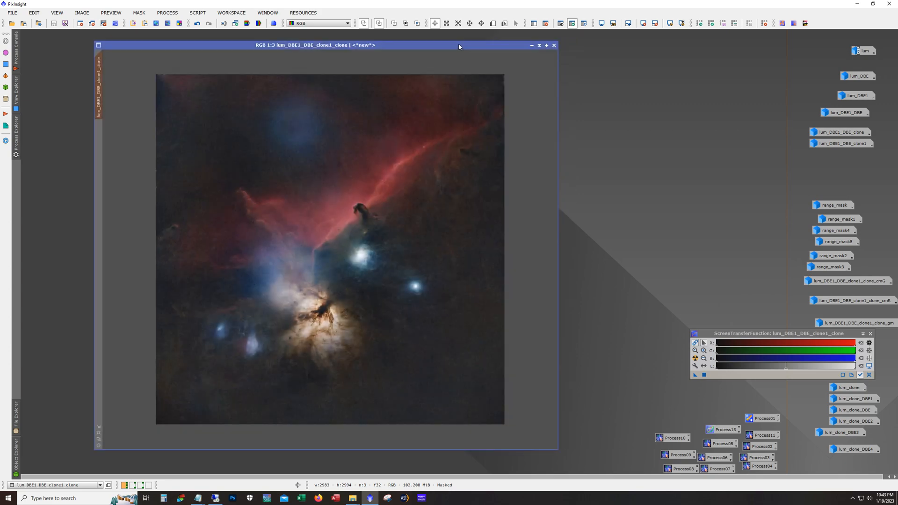
pyautogui.moveTo(313, 110)
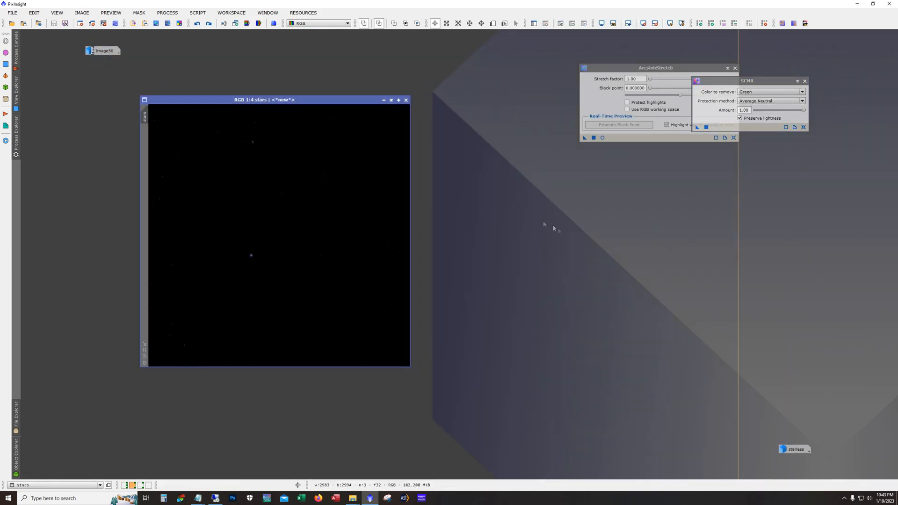
# Compare the stars image before and after ArcsinhStretch, ending on the stretched stars.
pyautogui.click(209, 23)
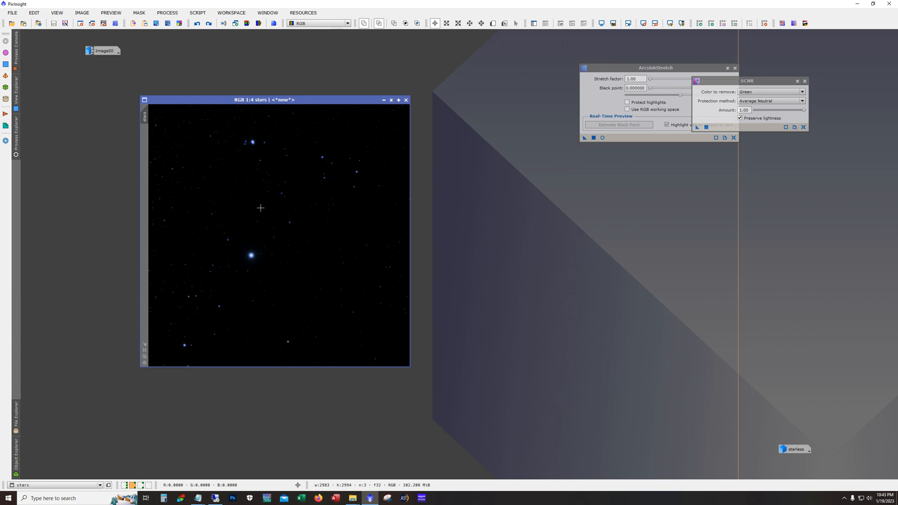
pyautogui.moveTo(212, 164)
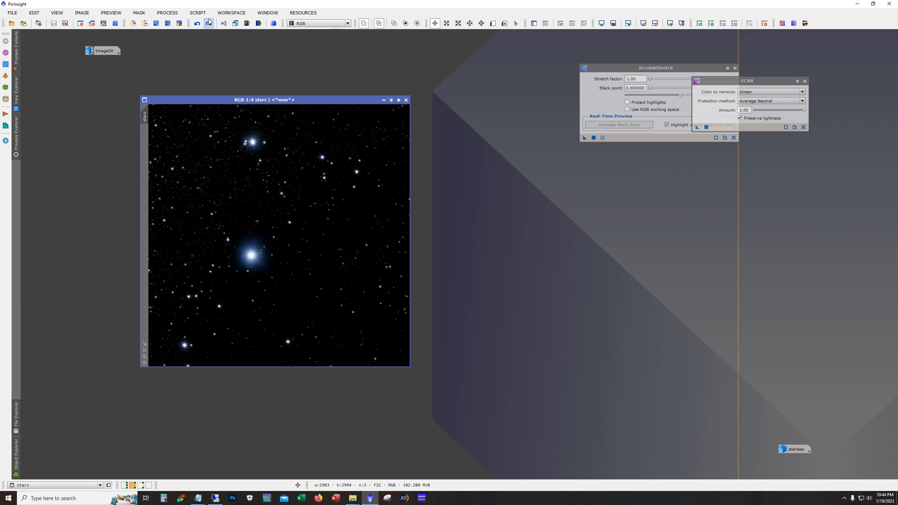
pyautogui.moveTo(208, 23)
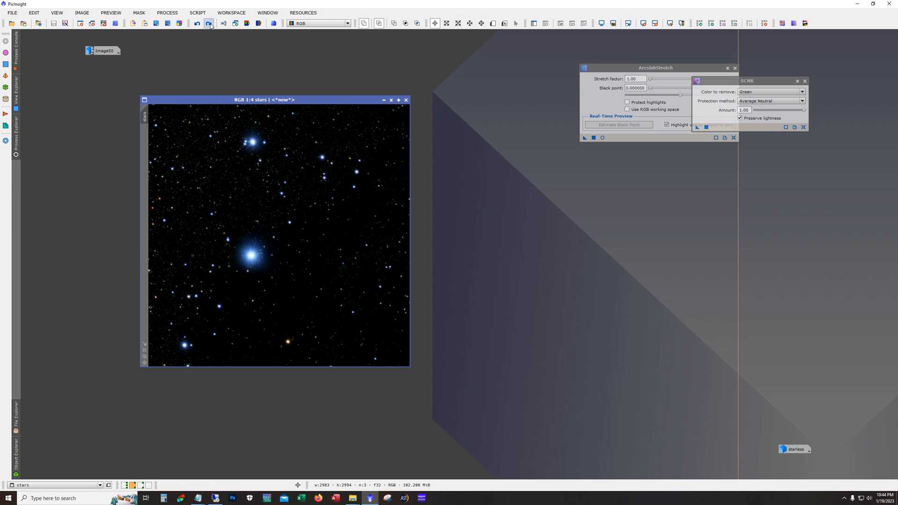
pyautogui.click(209, 23)
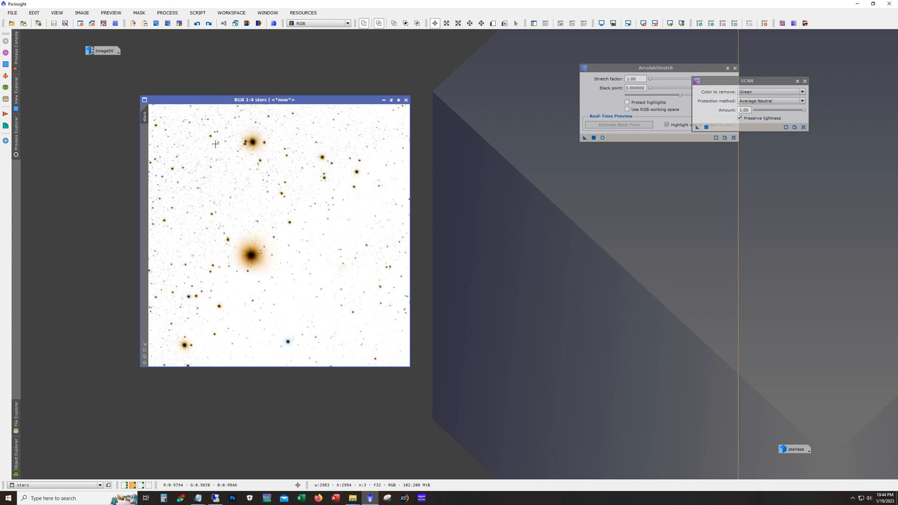
pyautogui.click(197, 24)
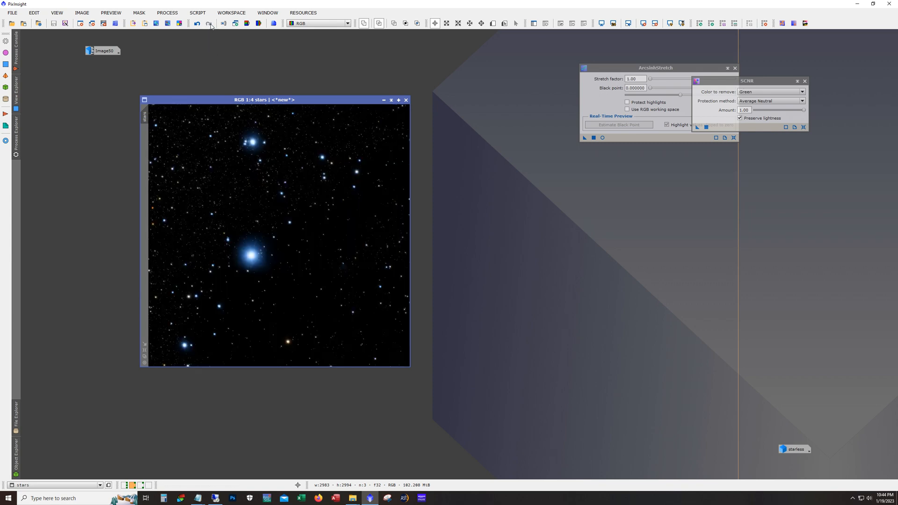
pyautogui.moveTo(267, 233)
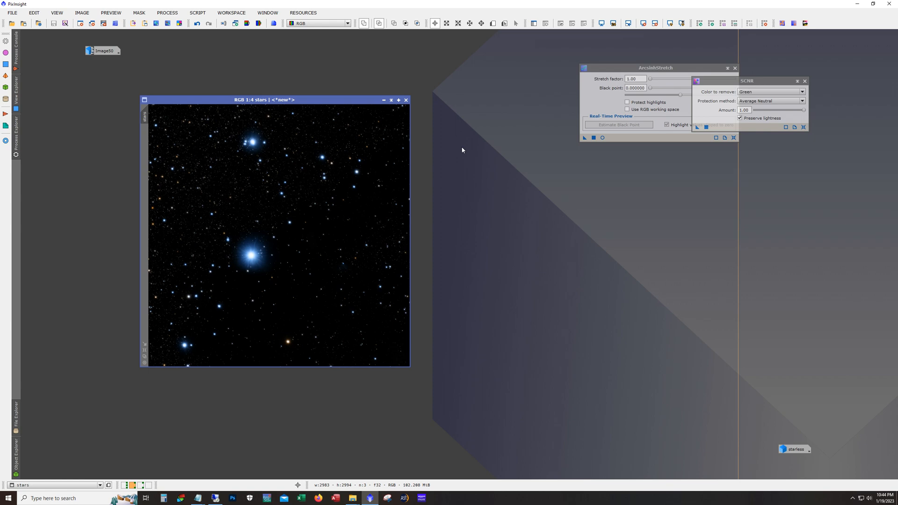
pyautogui.moveTo(105, 75)
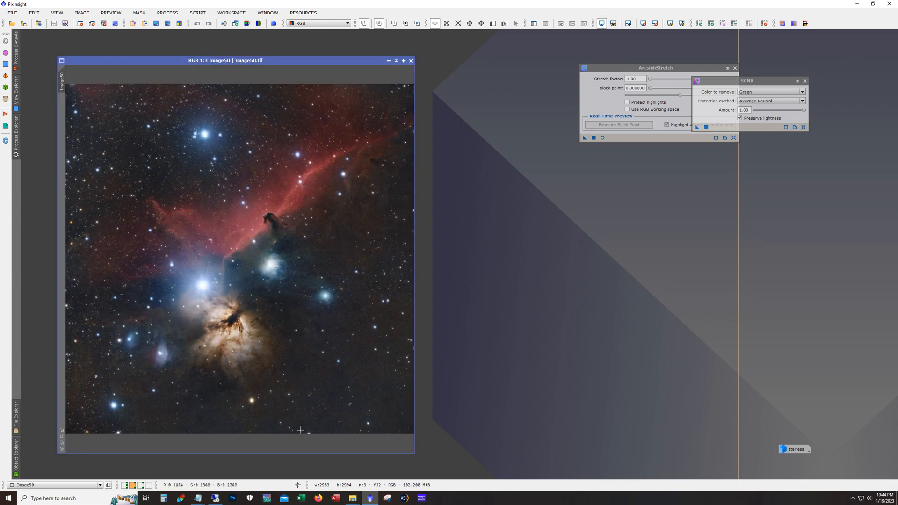
pyautogui.moveTo(302, 421)
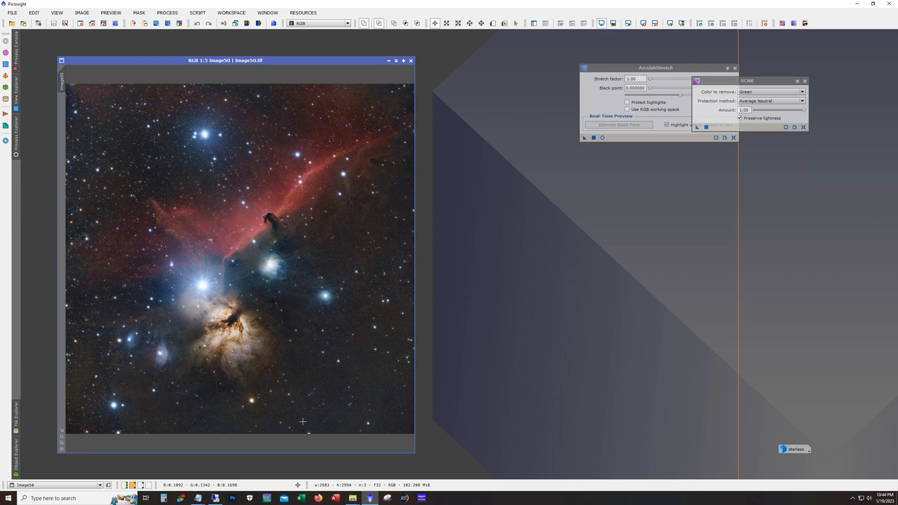
pyautogui.moveTo(440, 344)
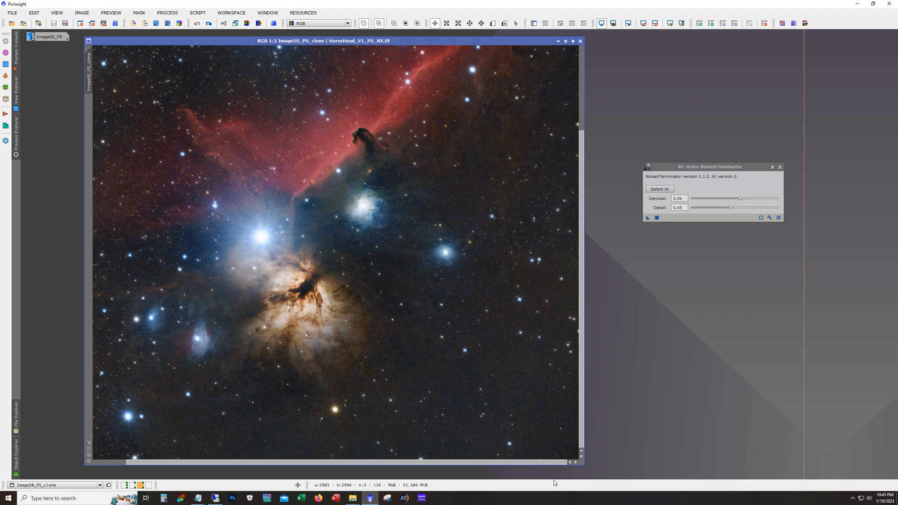
# Place the NoiseXTerminator window (Denoise 0.56, Detail 0.45) beside the Horsehead image.
pyautogui.moveTo(709, 167); pyautogui.dragTo(681, 106)
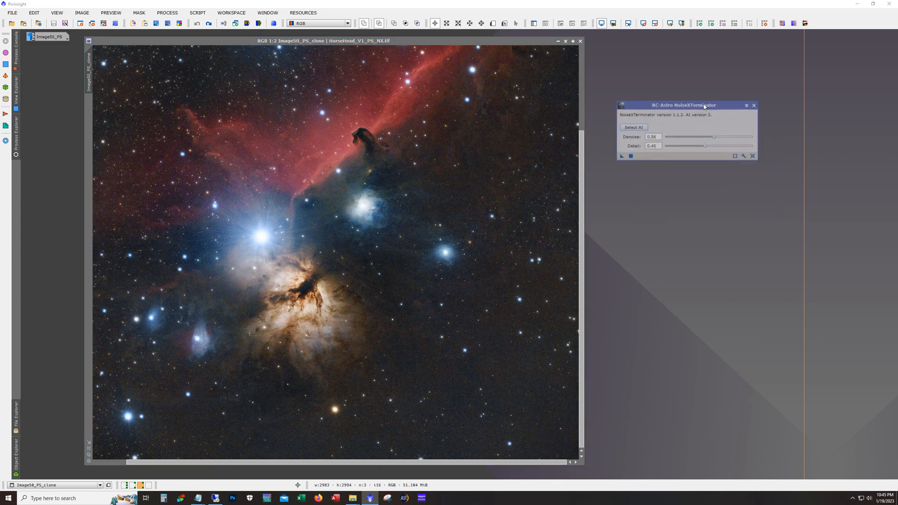
pyautogui.moveTo(683, 105); pyautogui.dragTo(685, 100)
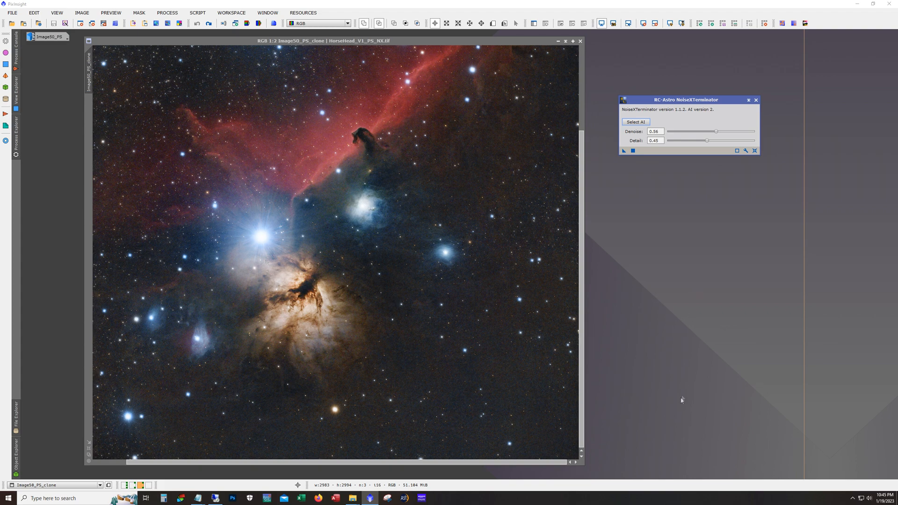
pyautogui.moveTo(149, 13)
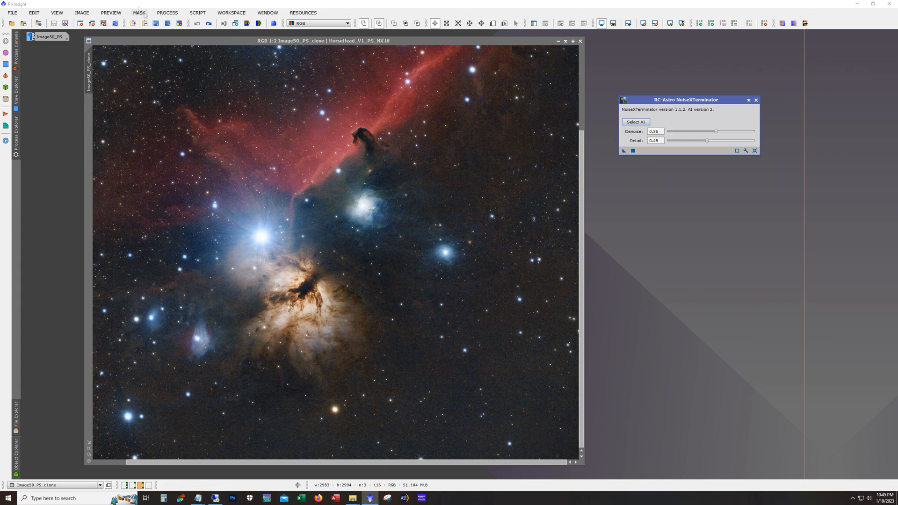